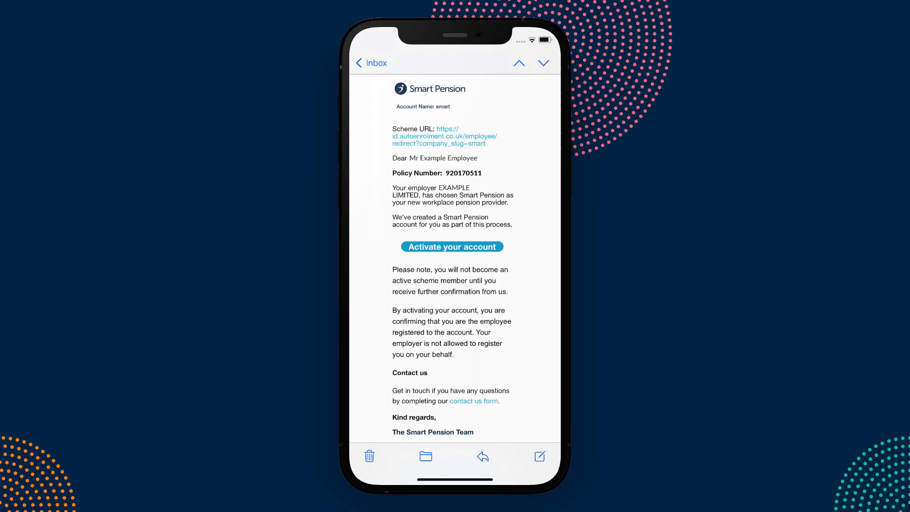
- Activate the Smart Pension account from the welcome email, landing on the member dashboard
left_click(452, 246)
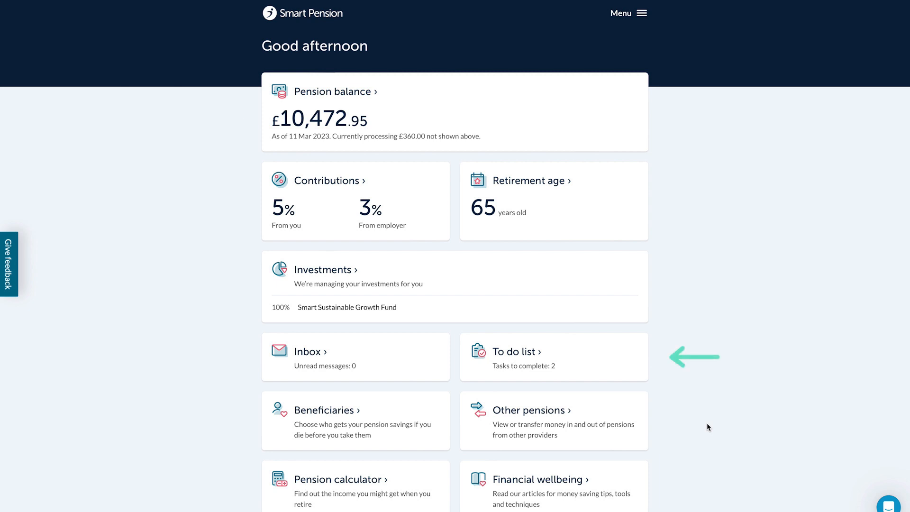
mouse_move(693, 418)
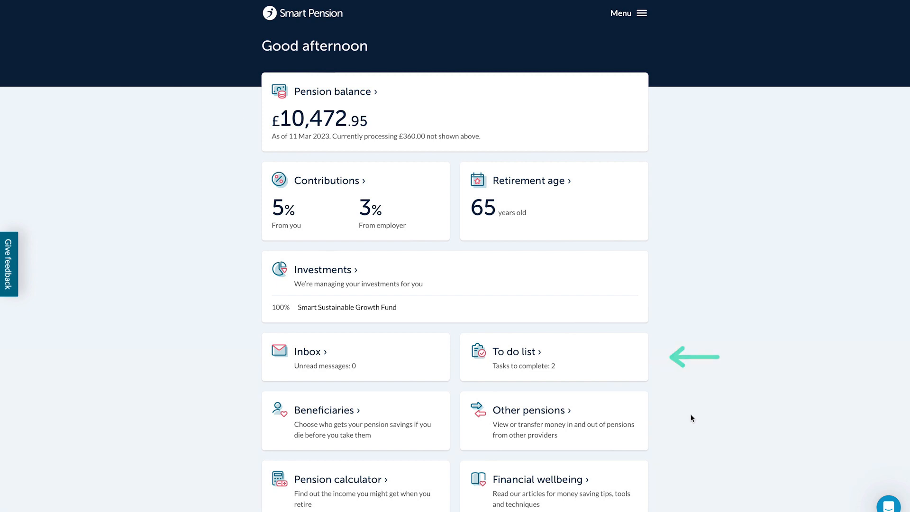
left_click(523, 351)
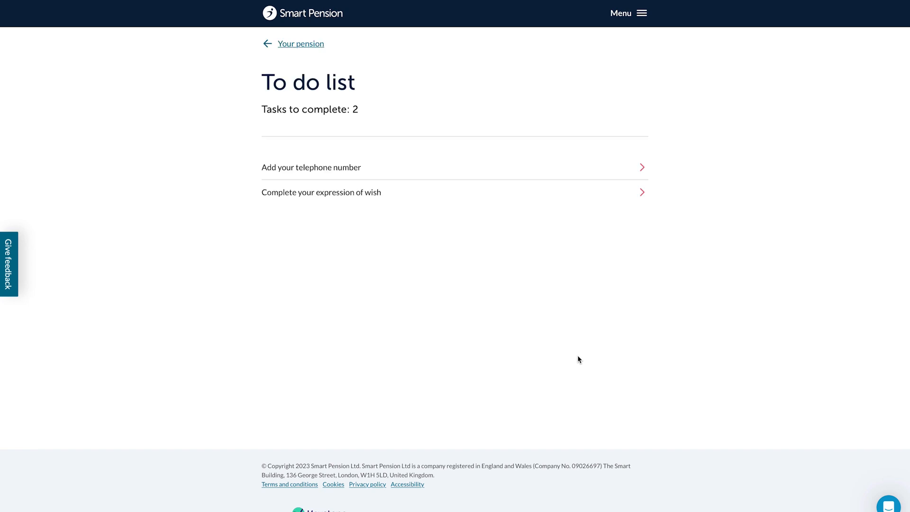
mouse_move(350, 64)
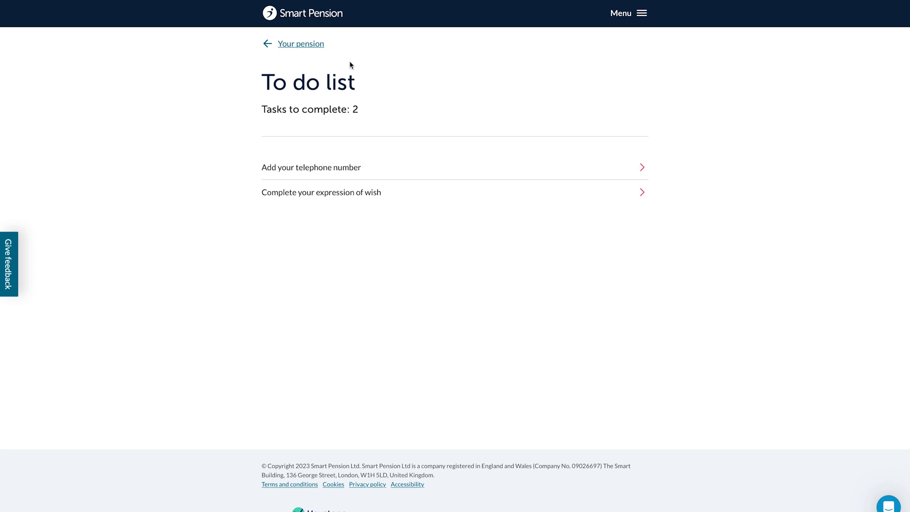
left_click(300, 44)
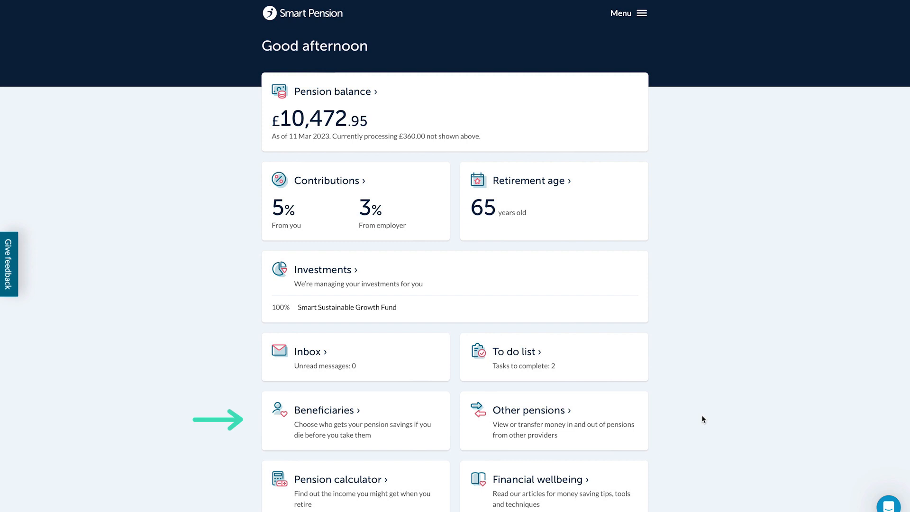
mouse_move(399, 417)
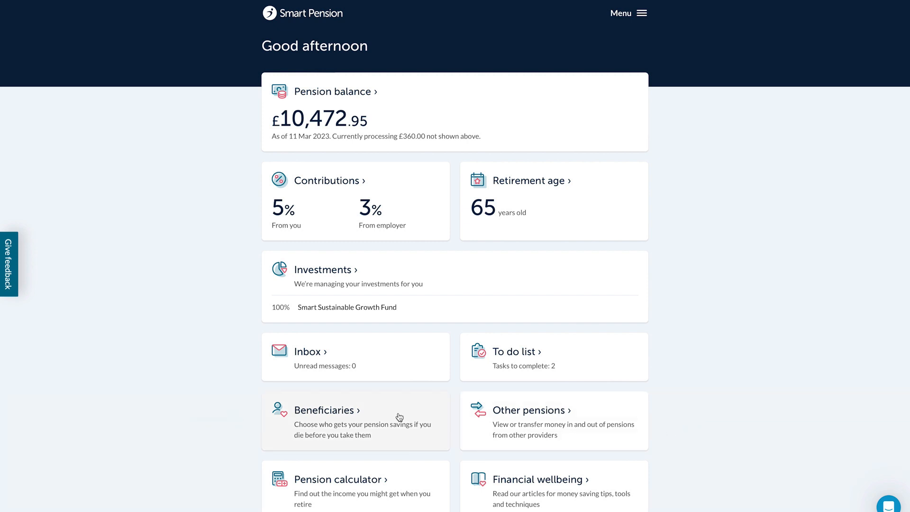
left_click(325, 410)
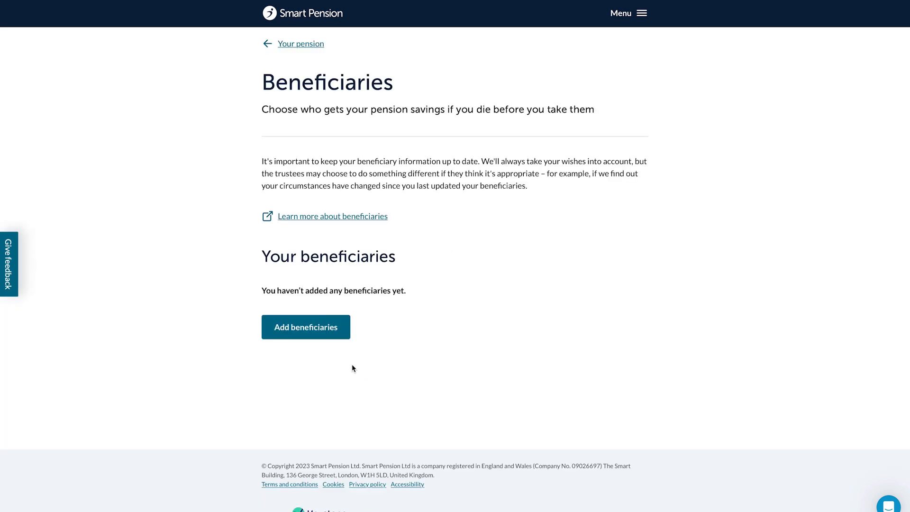
left_click(305, 327)
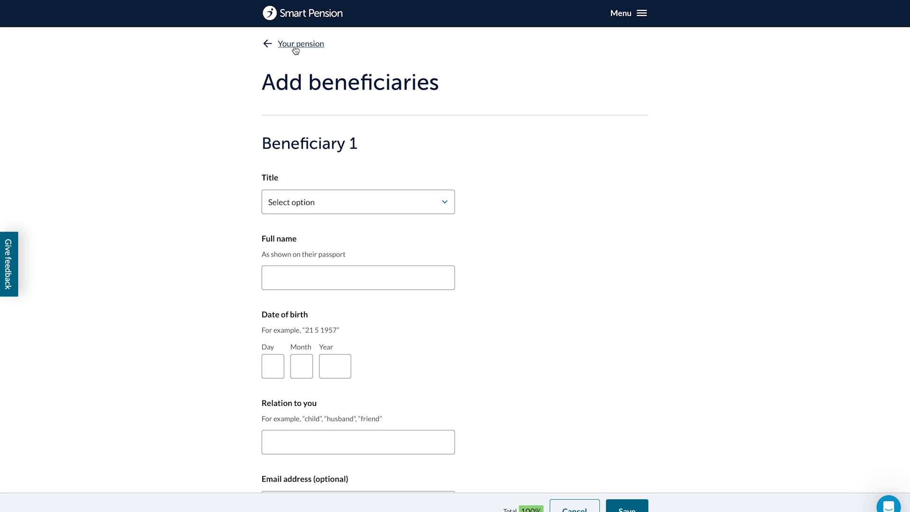
left_click(301, 44)
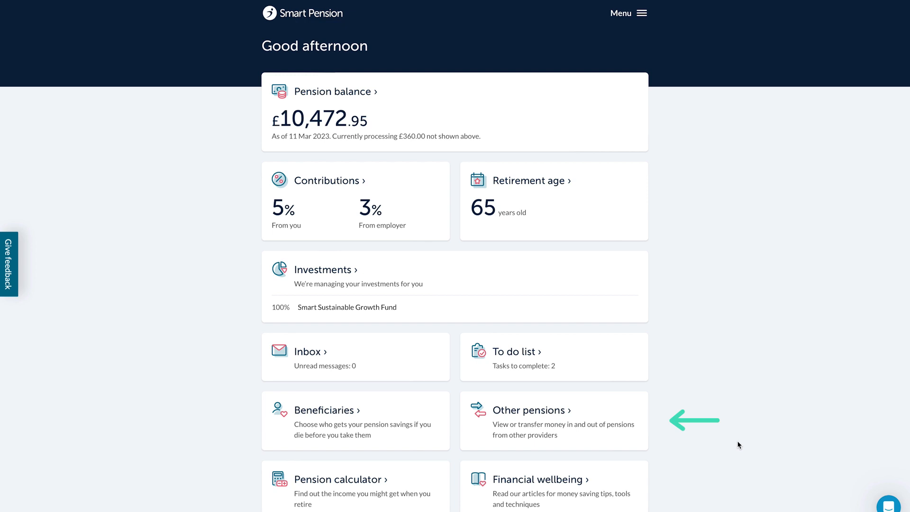
mouse_move(585, 418)
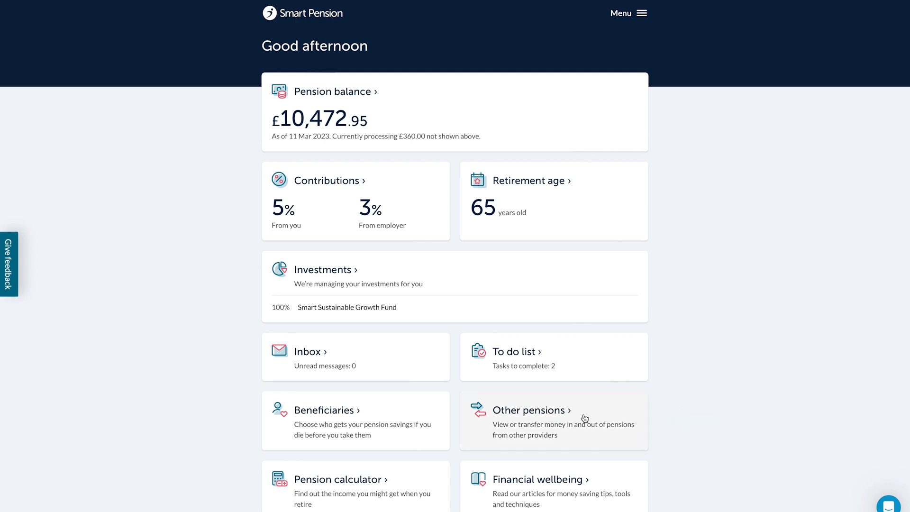
left_click(529, 410)
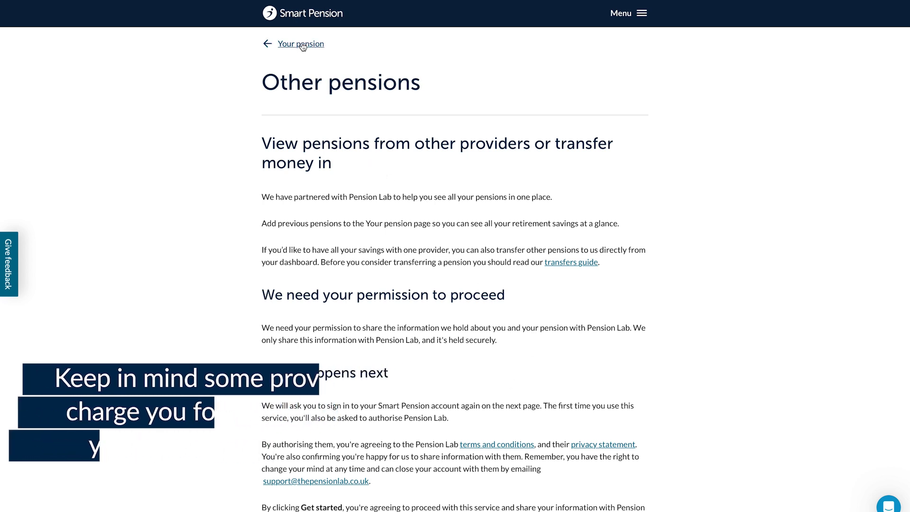
left_click(301, 44)
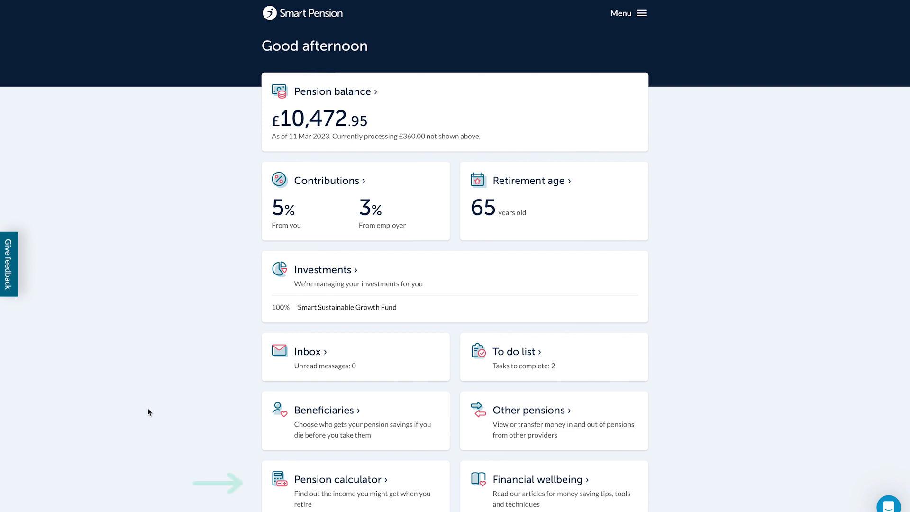
mouse_move(182, 432)
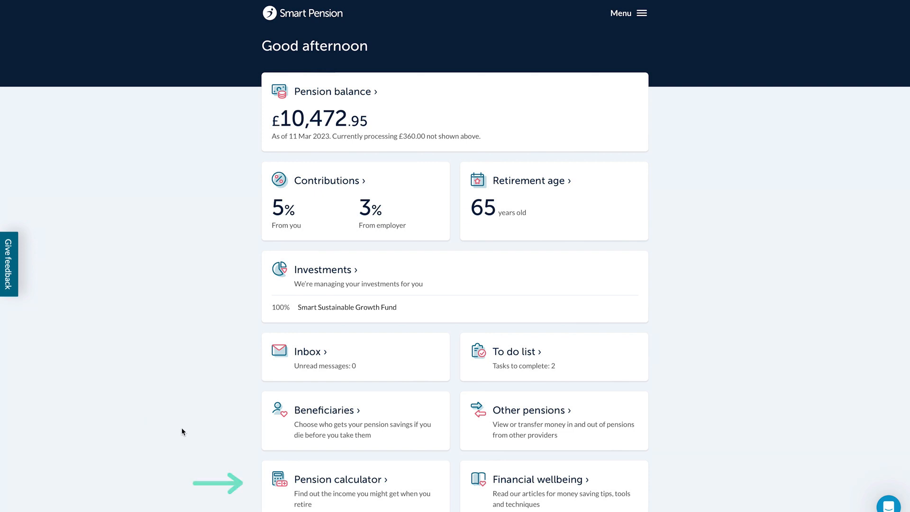
- Show the pension calculator projecting £2,622,163 at 65 with 5% contributions, about £10,402 monthly
left_click(340, 480)
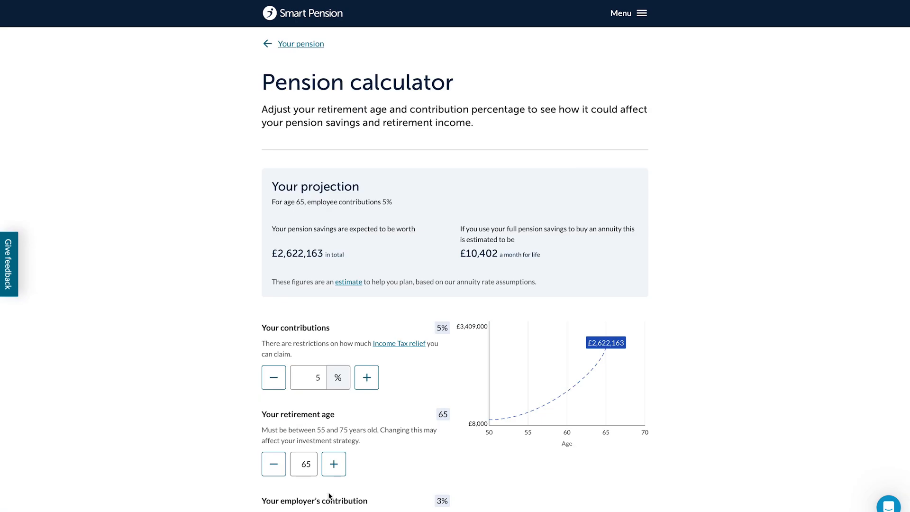
mouse_move(306, 146)
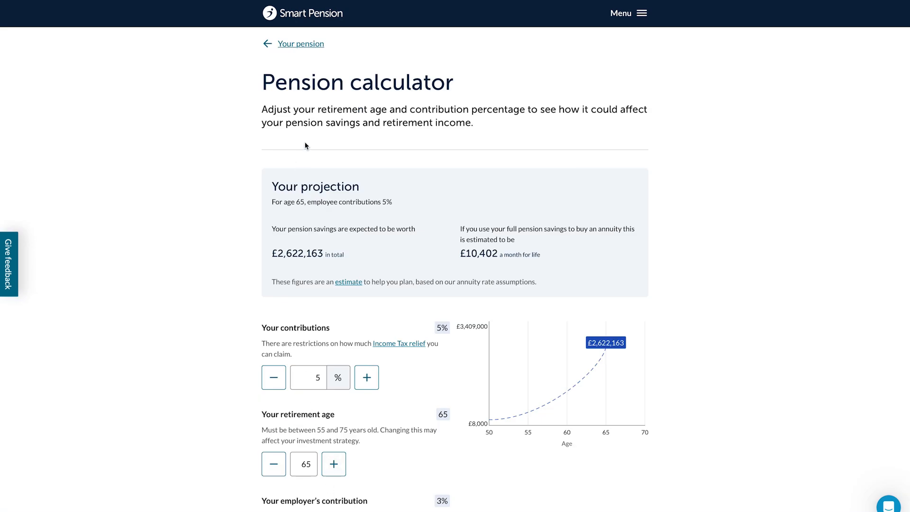
mouse_move(297, 45)
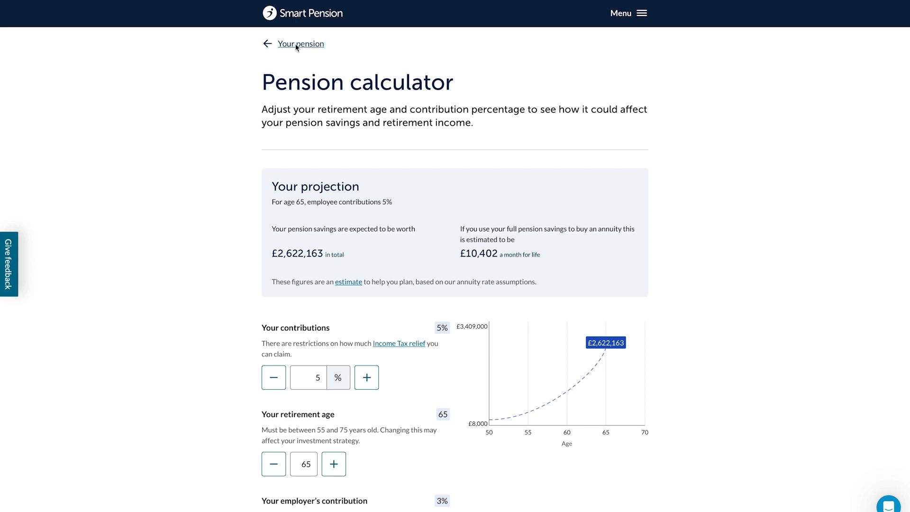
- Browse the Financial wellbeing section and its full article listing, then return to the dashboard tab
left_click(301, 43)
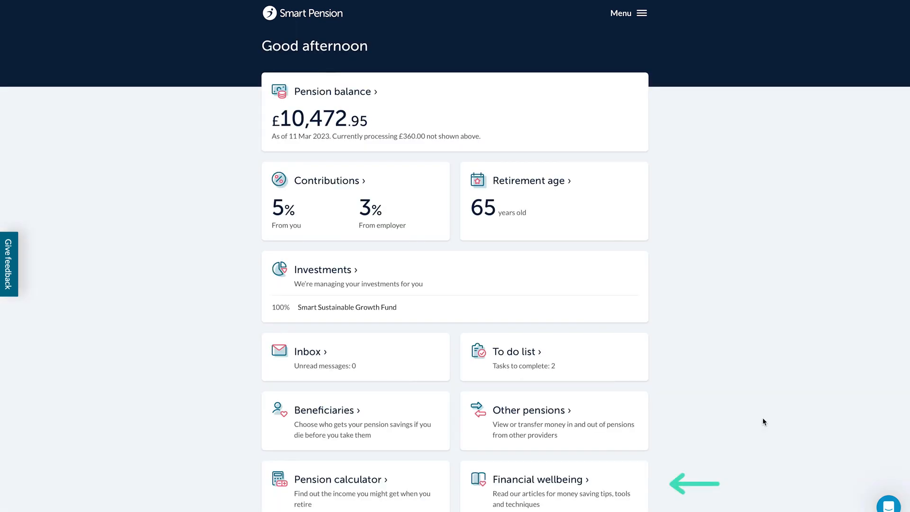
mouse_move(639, 488)
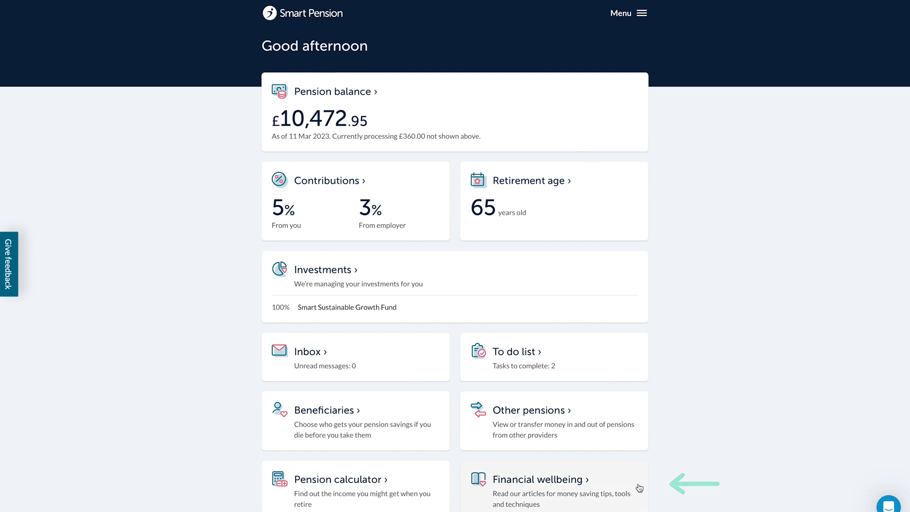
left_click(540, 480)
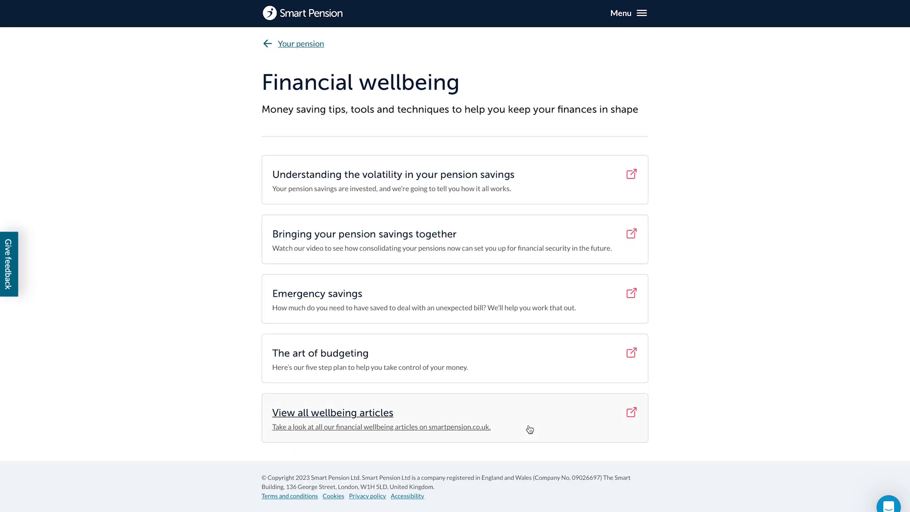
left_click(332, 413)
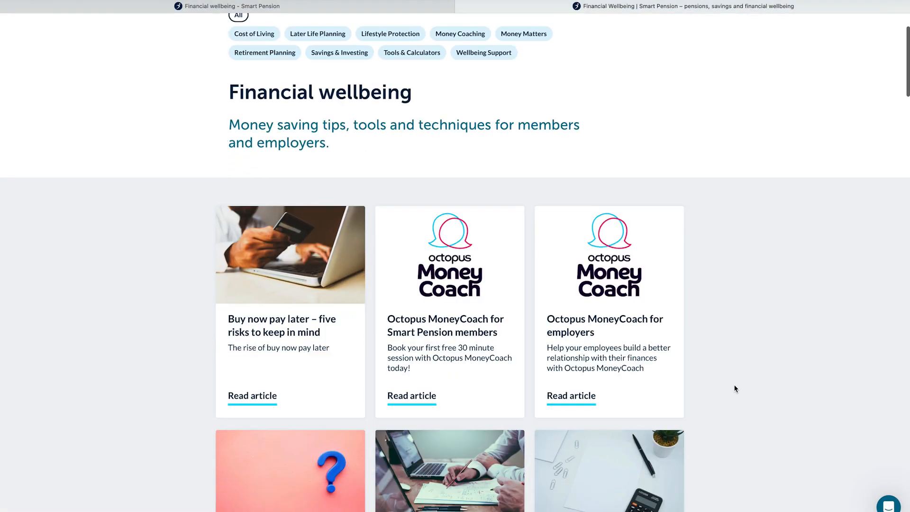
scroll("down", 3)
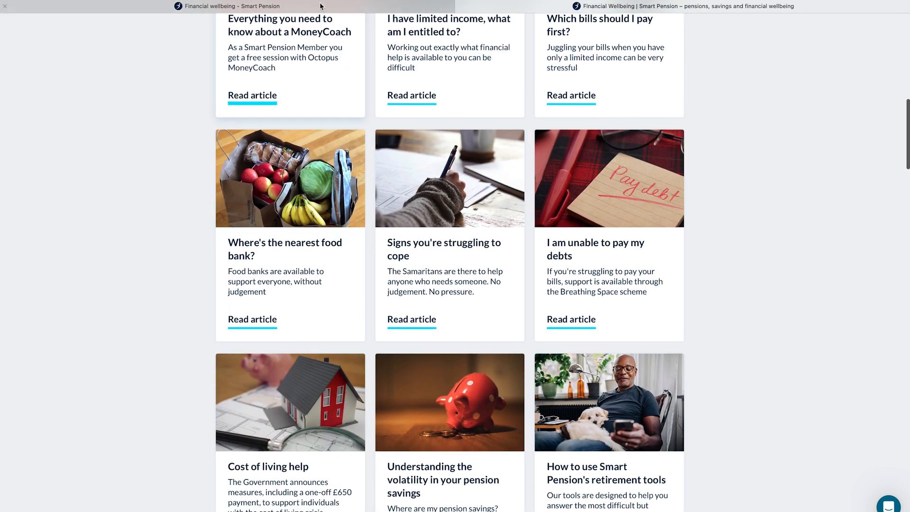
left_click(226, 6)
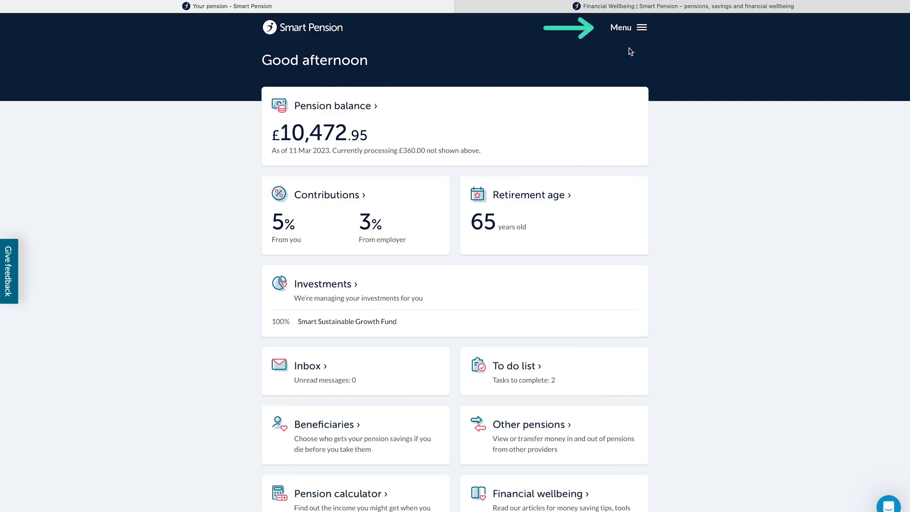
- Reach Smart Rewards member discounts through the Menu's Extra services section
left_click(628, 28)
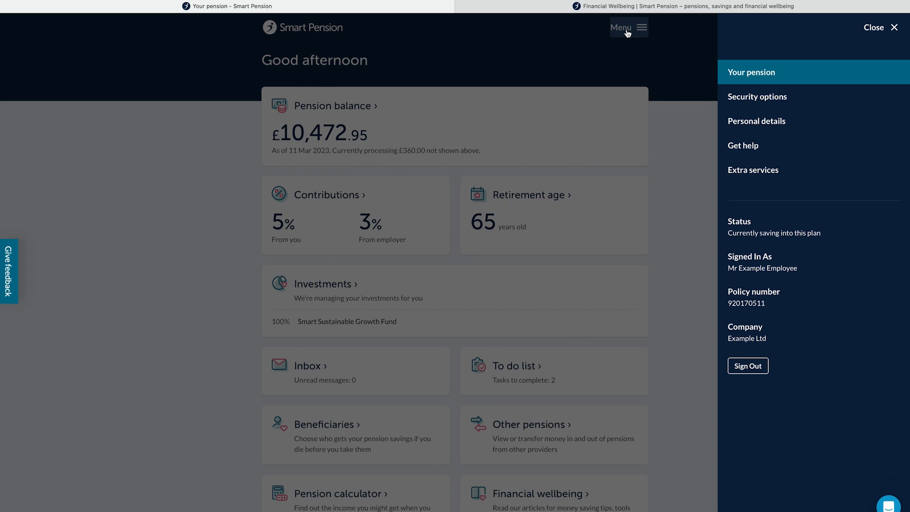
left_click(754, 169)
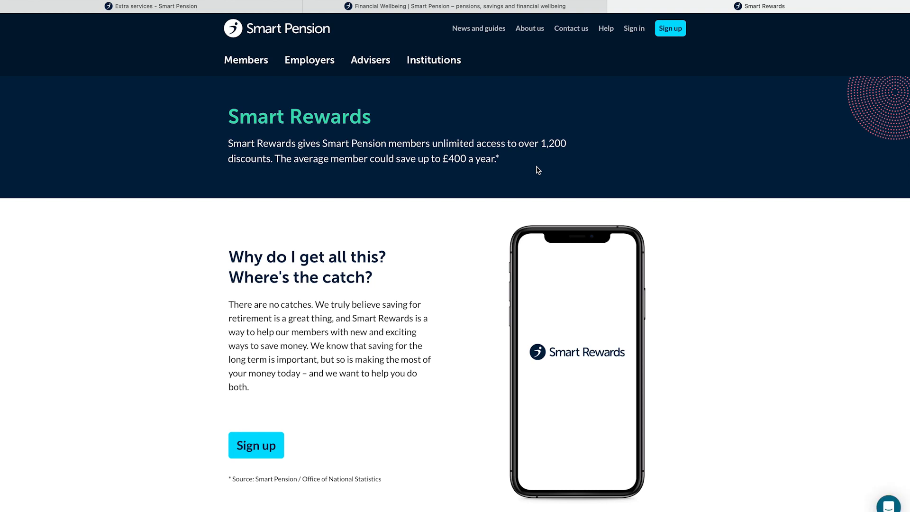
mouse_move(310, 60)
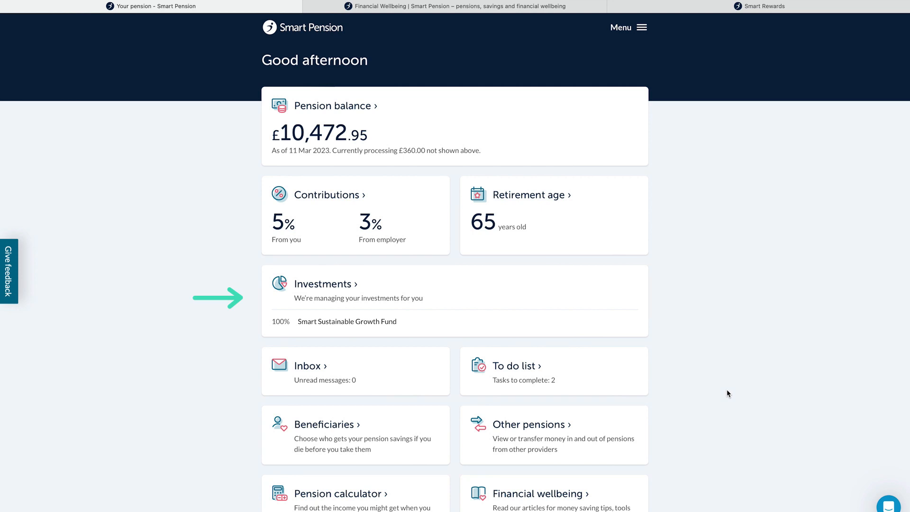
- Review the Investments and change-investments options unchanged, then start the live chat help over the dashboard
left_click(325, 284)
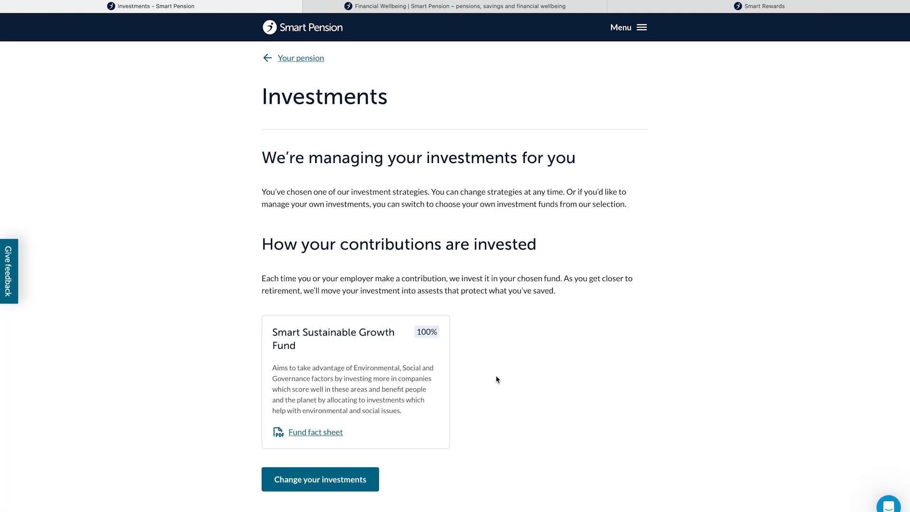
mouse_move(394, 448)
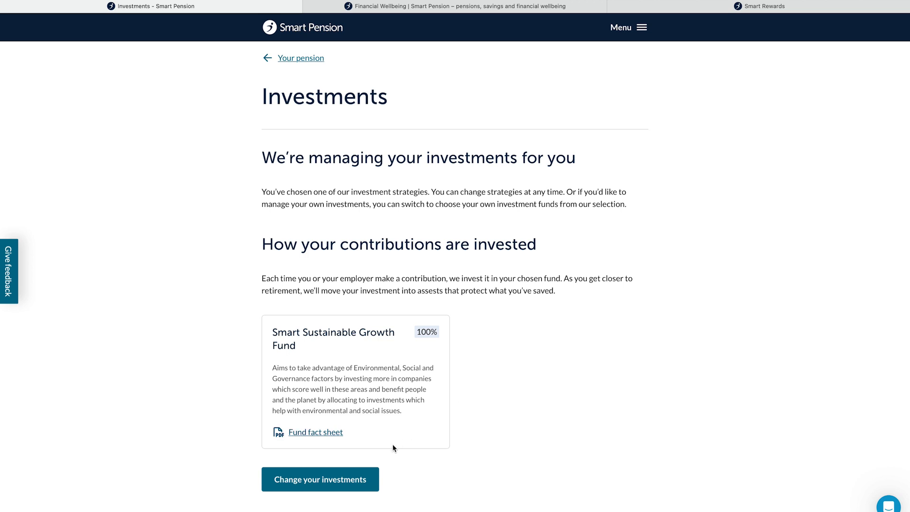
left_click(319, 479)
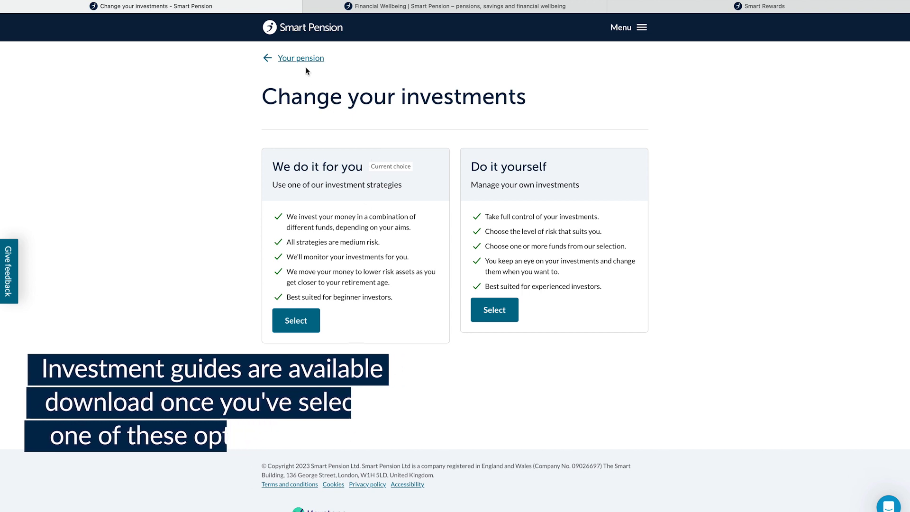
left_click(301, 58)
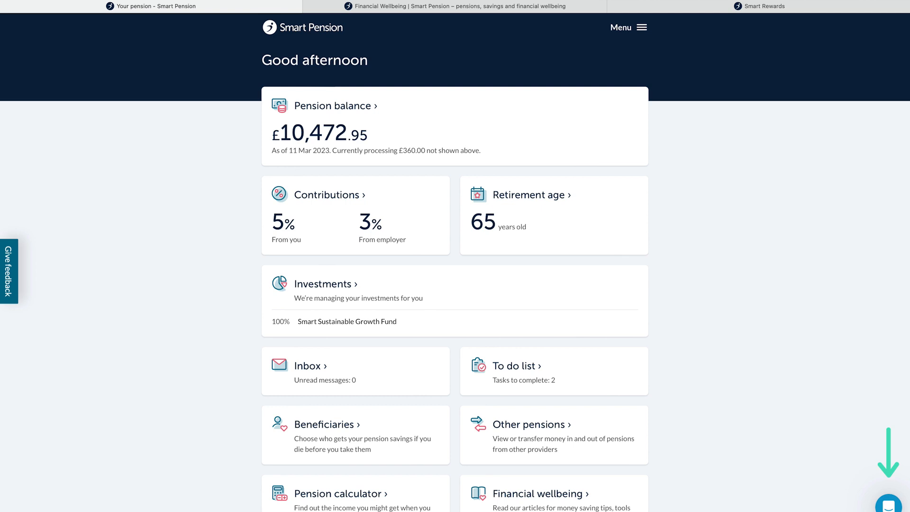
left_click(889, 502)
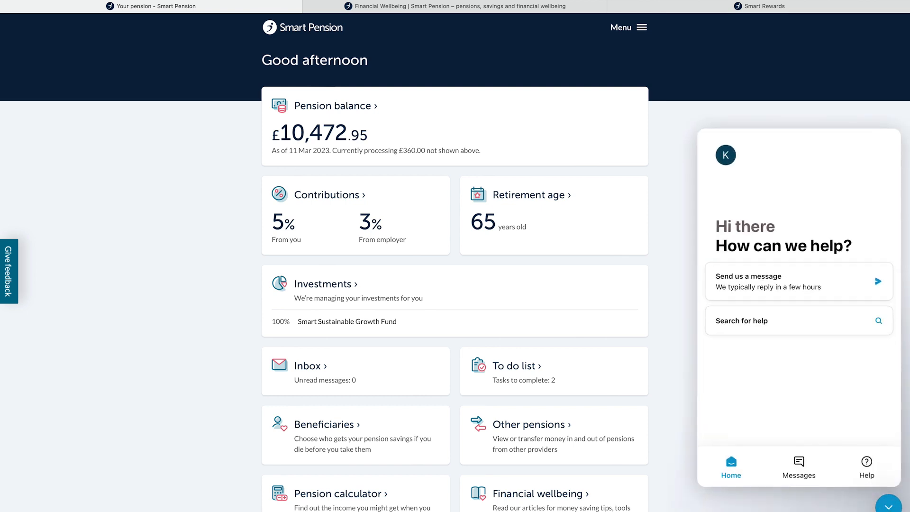